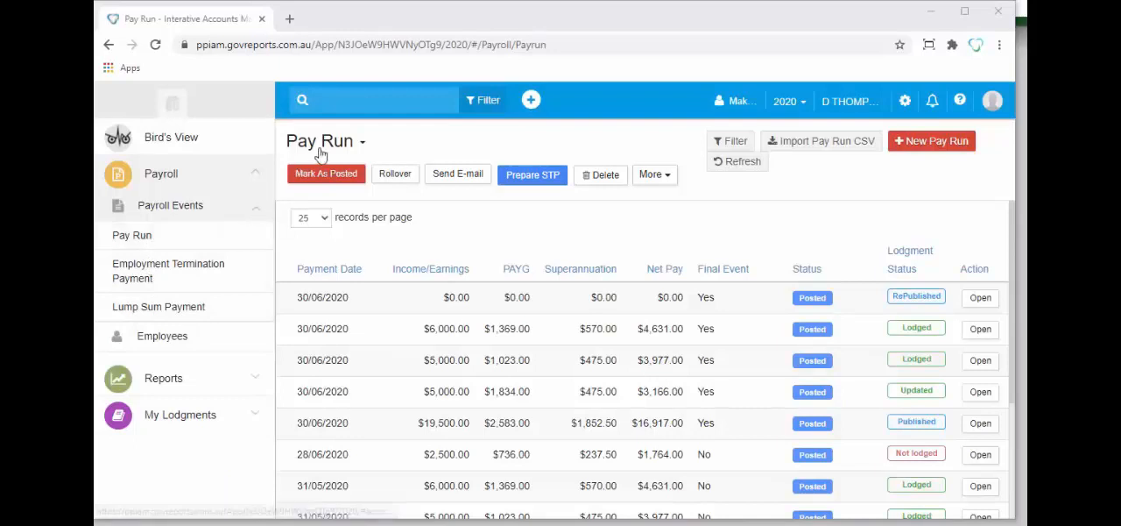
{"action": "mouse_move", "coordinate": [912, 274]}
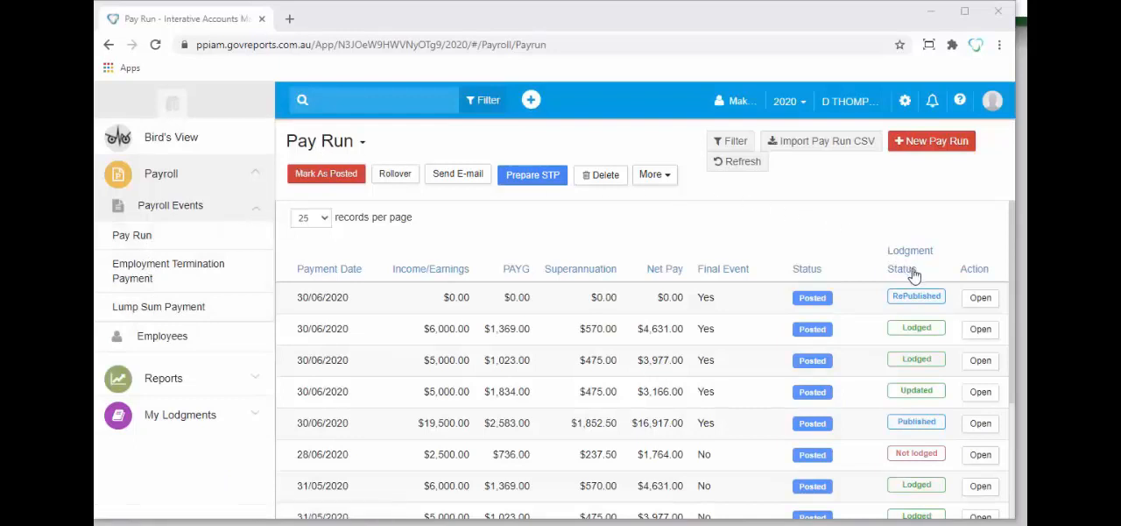
{"action": "mouse_move", "coordinate": [920, 277]}
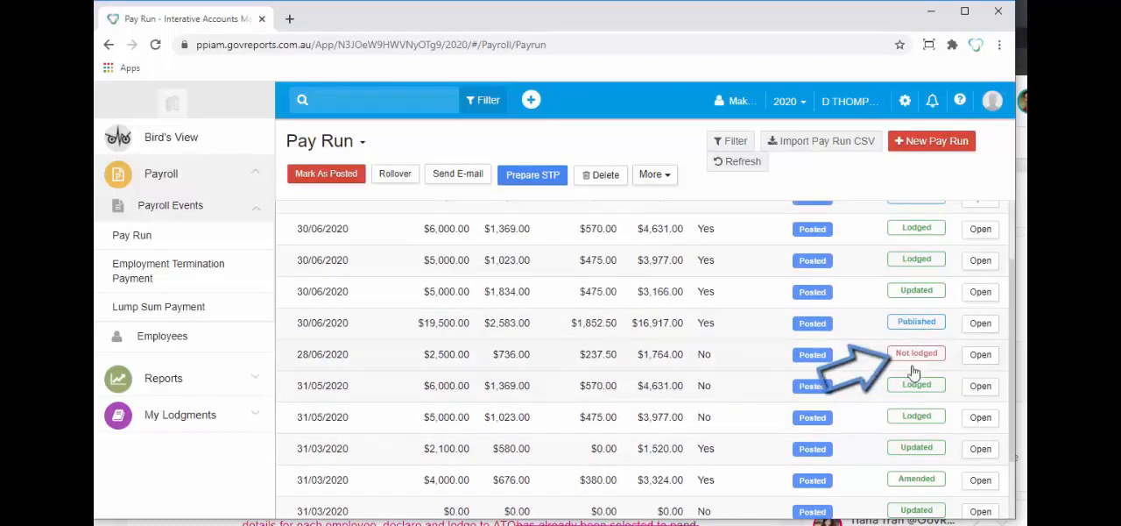
From Saved Reports, pick the second STP - Payroll Events draft (June 2020 update) and begin editing it
{"action": "scroll", "scroll_direction": "down", "scroll_amount": 3}
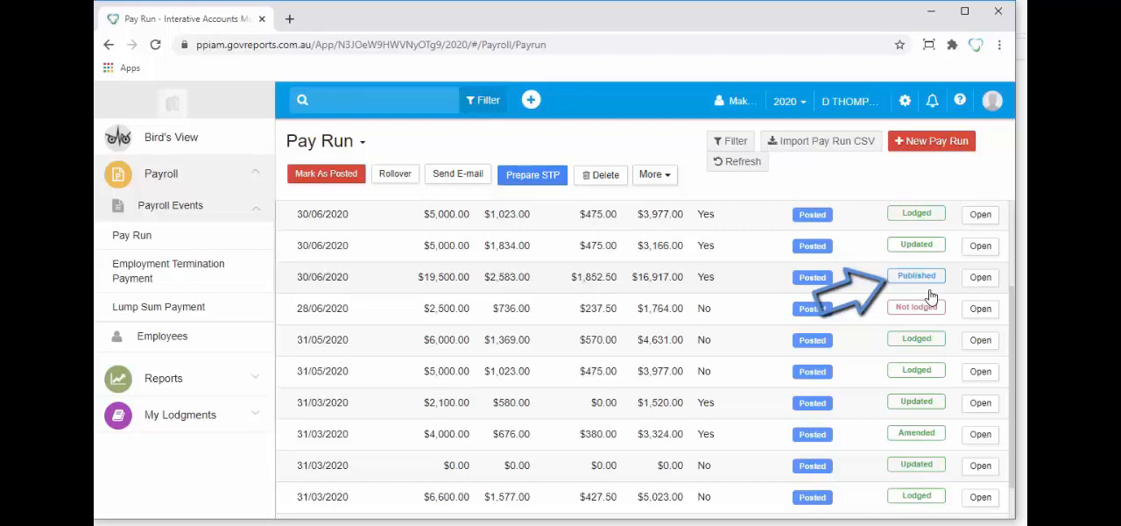
{"action": "left_click", "coordinate": [172, 137]}
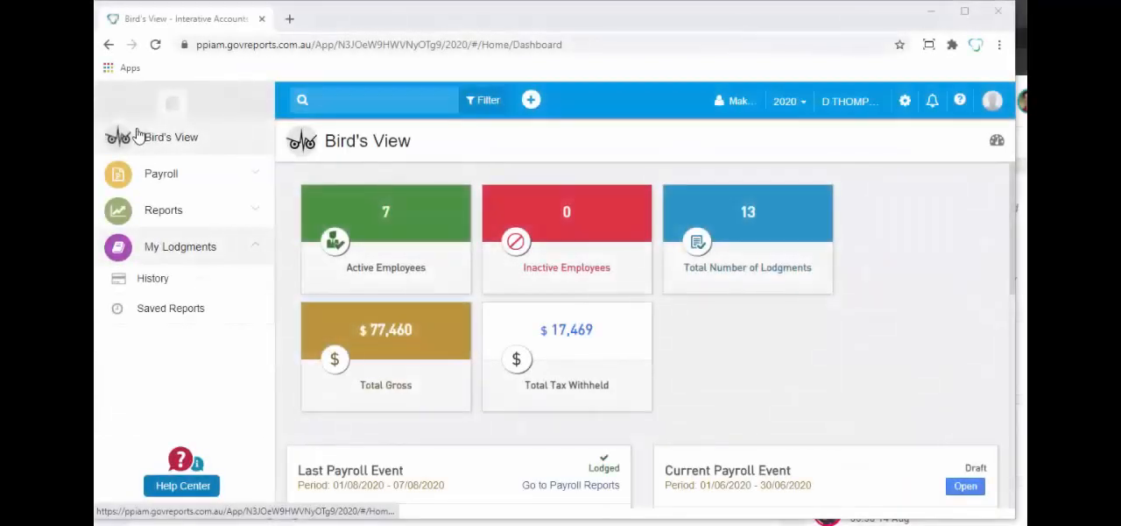
{"action": "left_click", "coordinate": [170, 308]}
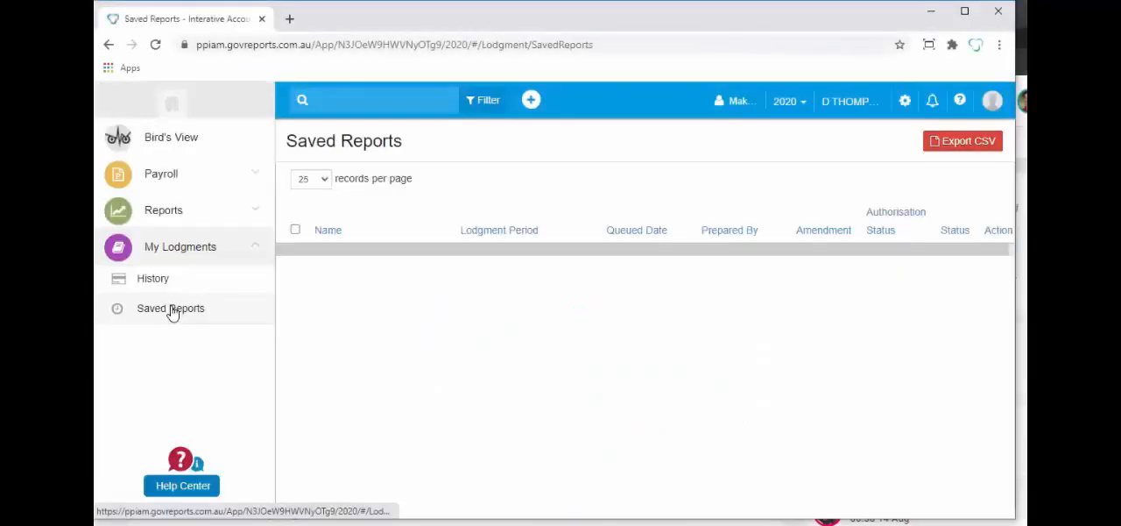
{"action": "left_click", "coordinate": [170, 308]}
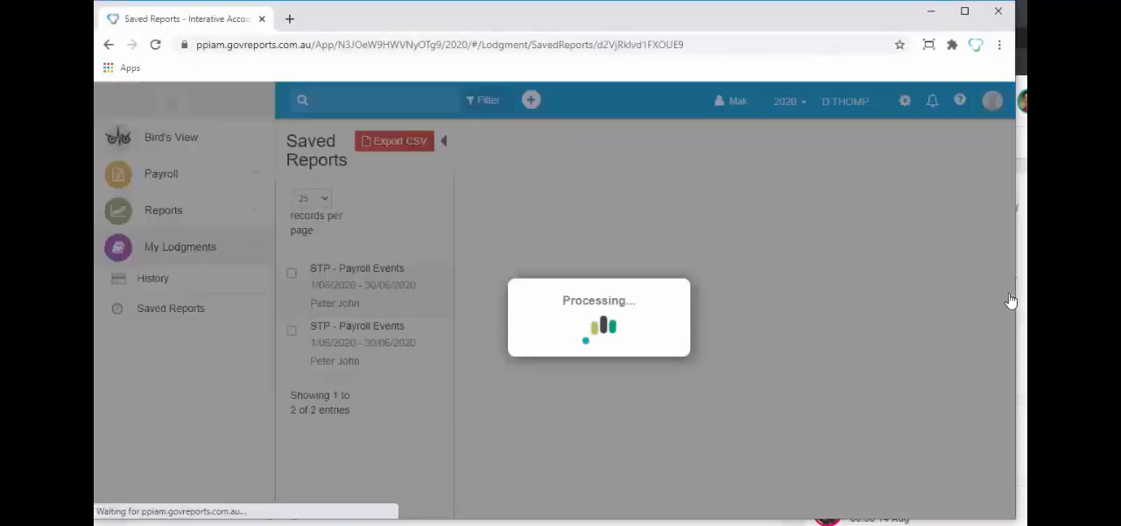
{"action": "left_click", "coordinate": [362, 341]}
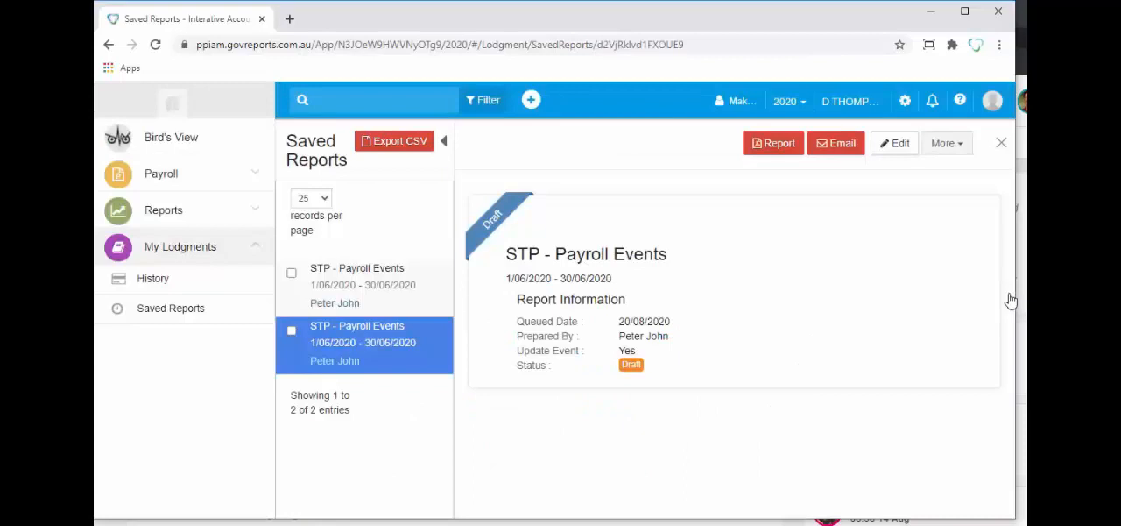
{"action": "left_click", "coordinate": [895, 143]}
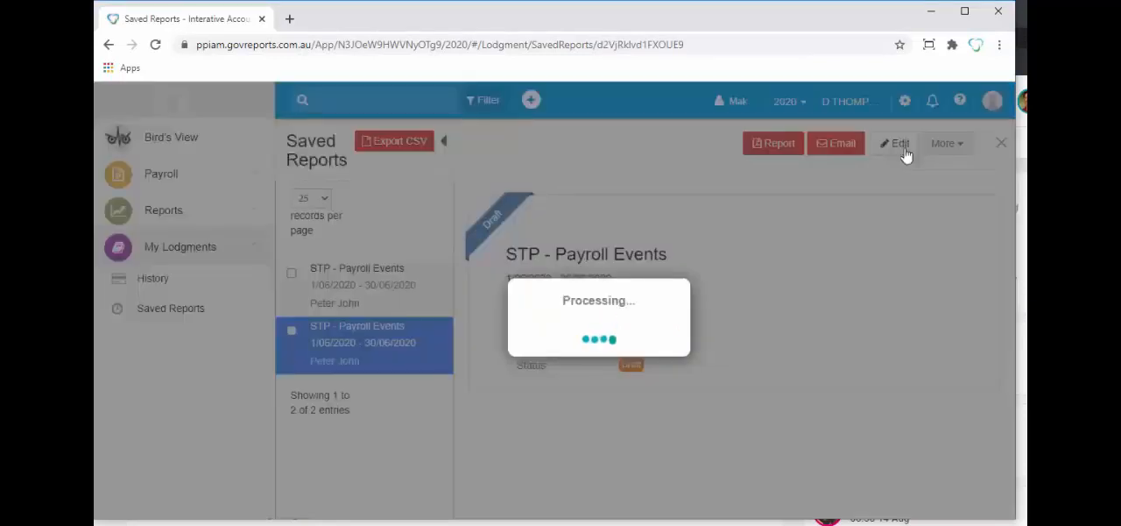
Lodge the report from its Declaration step and land back on the 13-item Pay Run list
{"action": "left_click", "coordinate": [895, 143]}
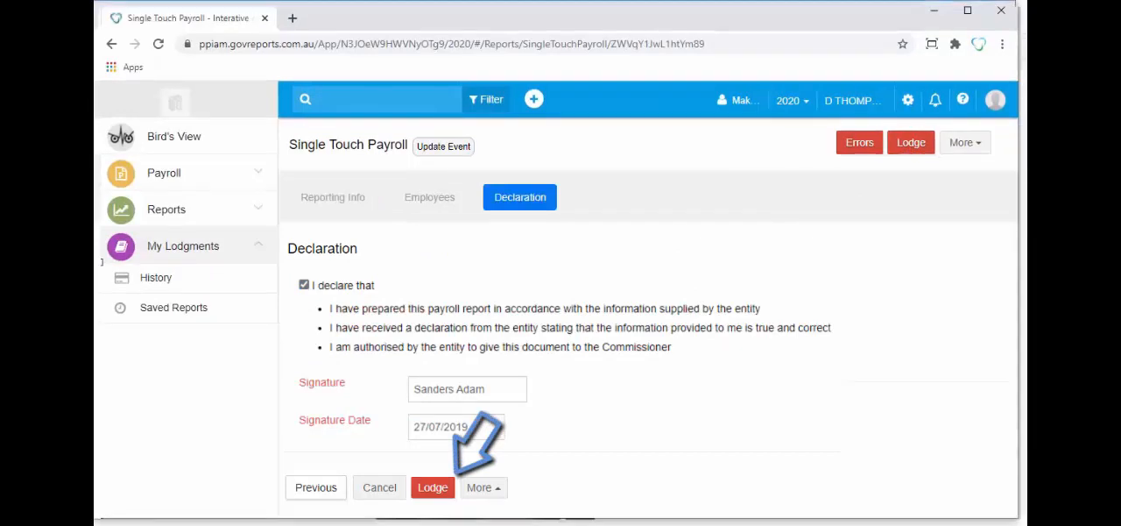
{"action": "left_click", "coordinate": [433, 487]}
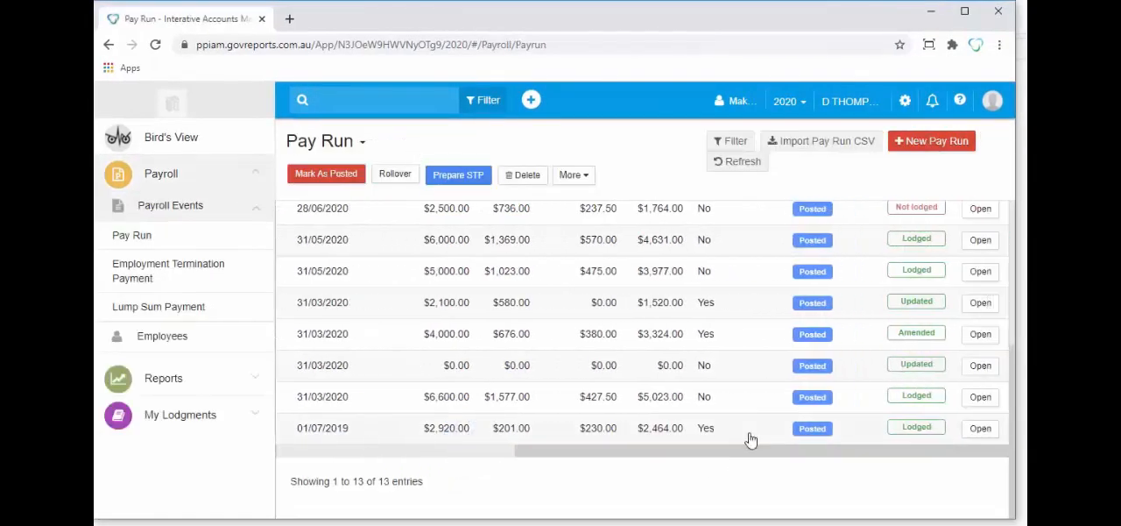
{"action": "mouse_move", "coordinate": [894, 441]}
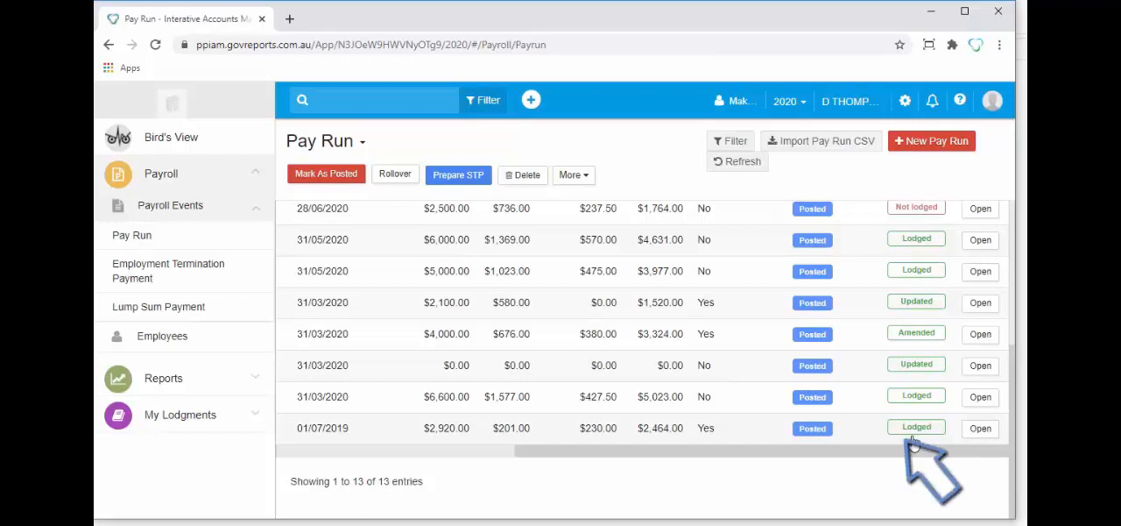
{"action": "mouse_move", "coordinate": [914, 438]}
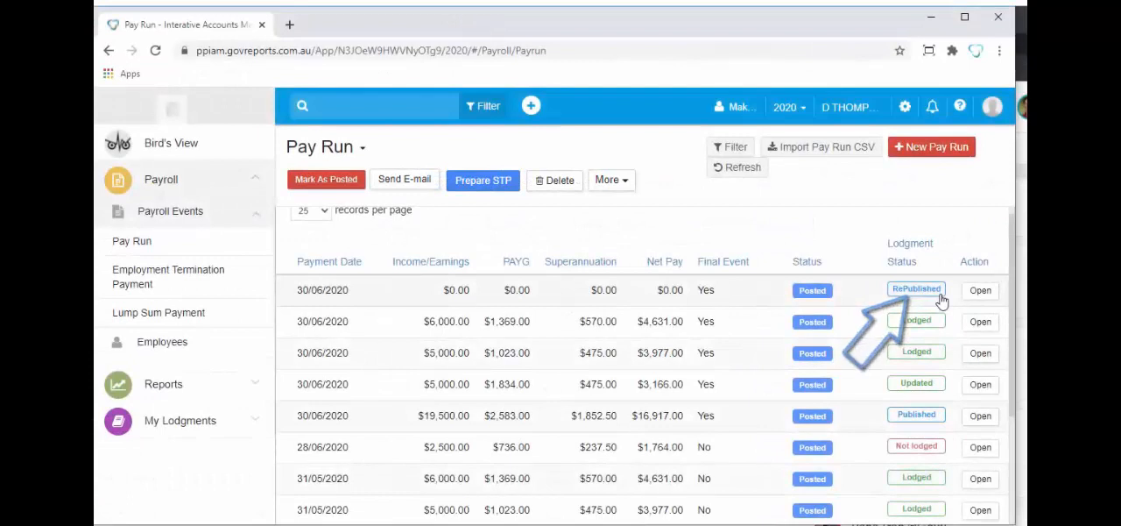
{"action": "scroll", "scroll_direction": "down", "scroll_amount": 3}
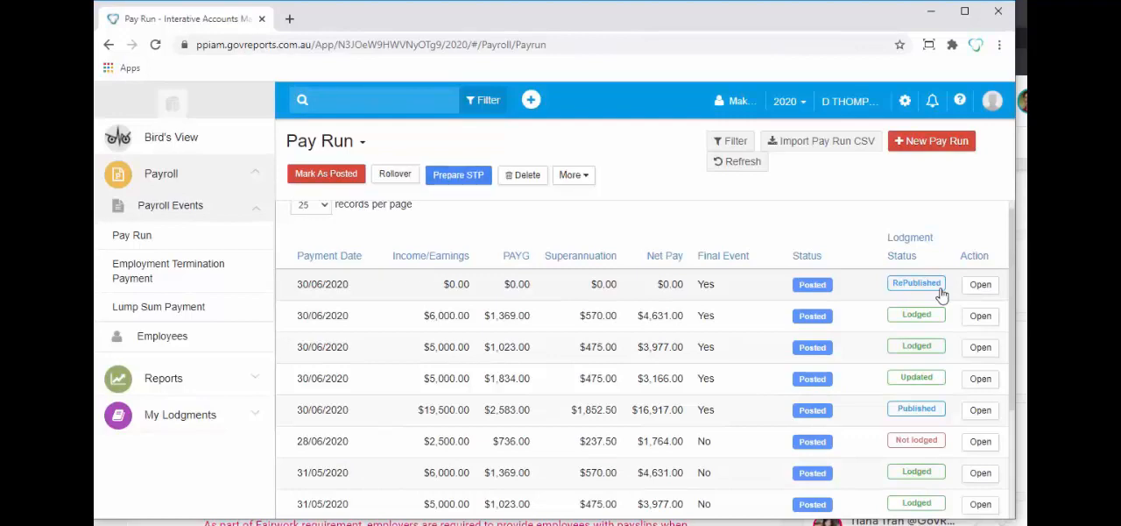
From Saved Reports, view the second STP - Payroll Events draft, the June 2020 update event
{"action": "left_click", "coordinate": [170, 312]}
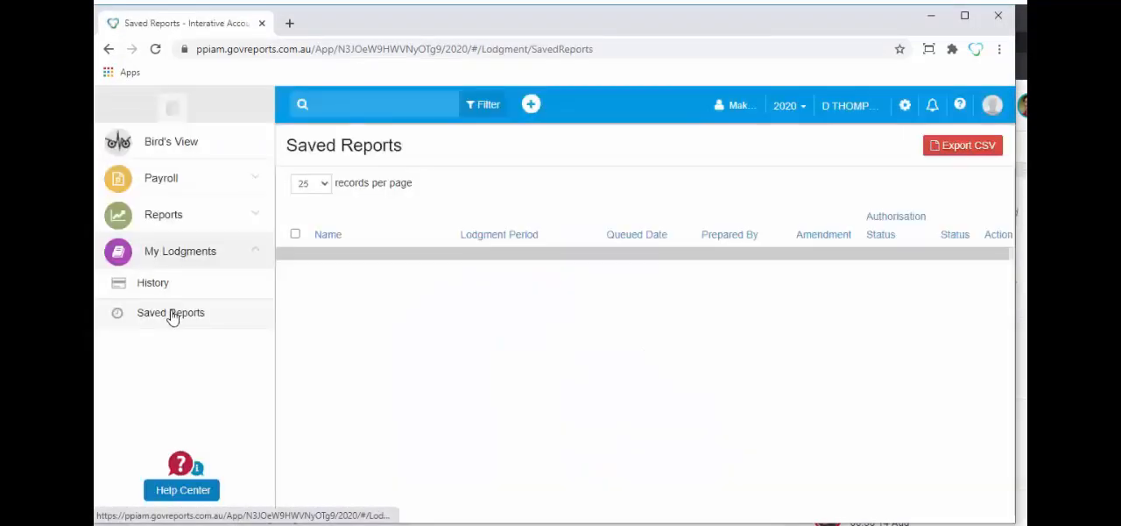
{"action": "left_click", "coordinate": [170, 311]}
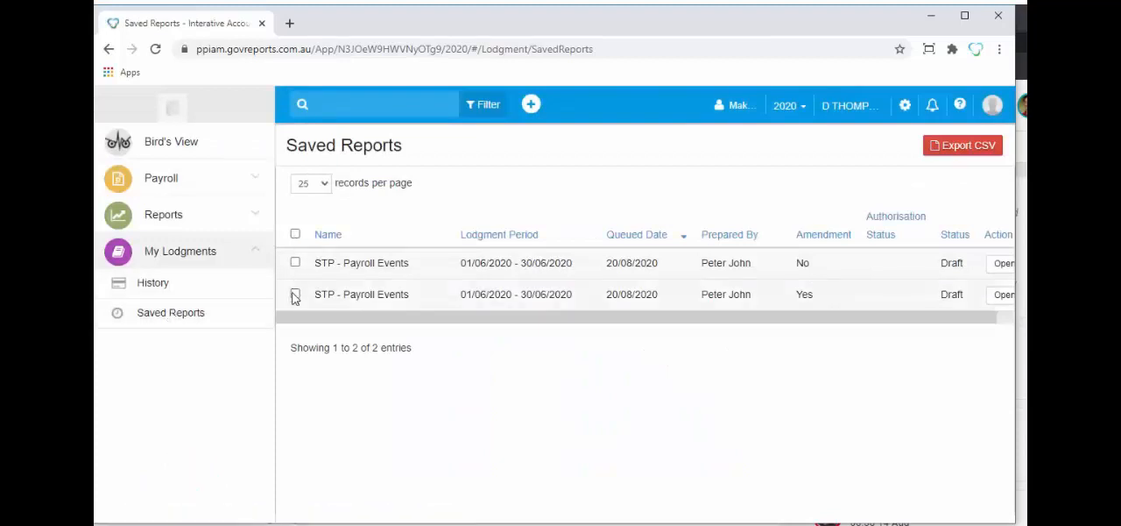
{"action": "left_click", "coordinate": [1002, 294]}
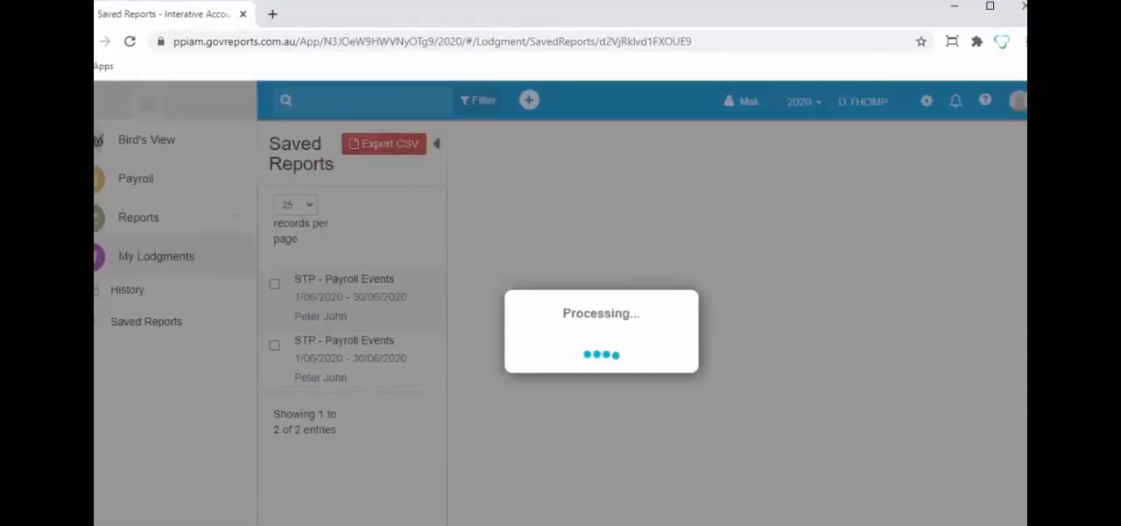
{"action": "left_click", "coordinate": [351, 357]}
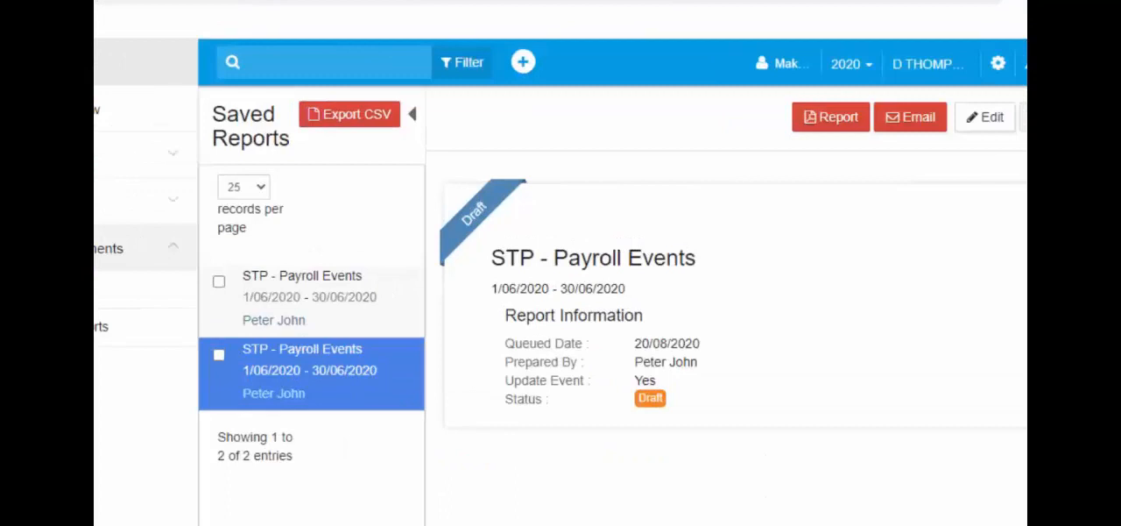